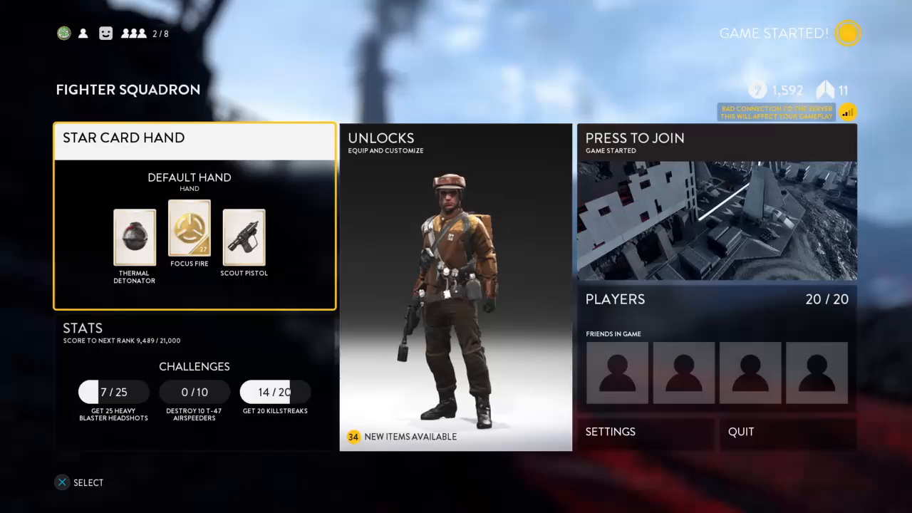
Join the Fighter Squadron match and deploy into battle flying an X-wing
{"action": "left_click", "coordinate": [716, 203]}
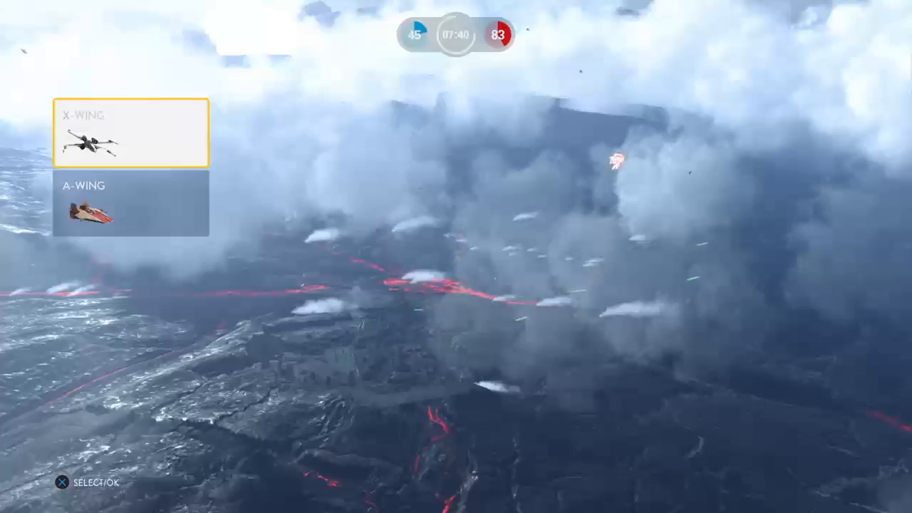
{"action": "left_click", "coordinate": [131, 133]}
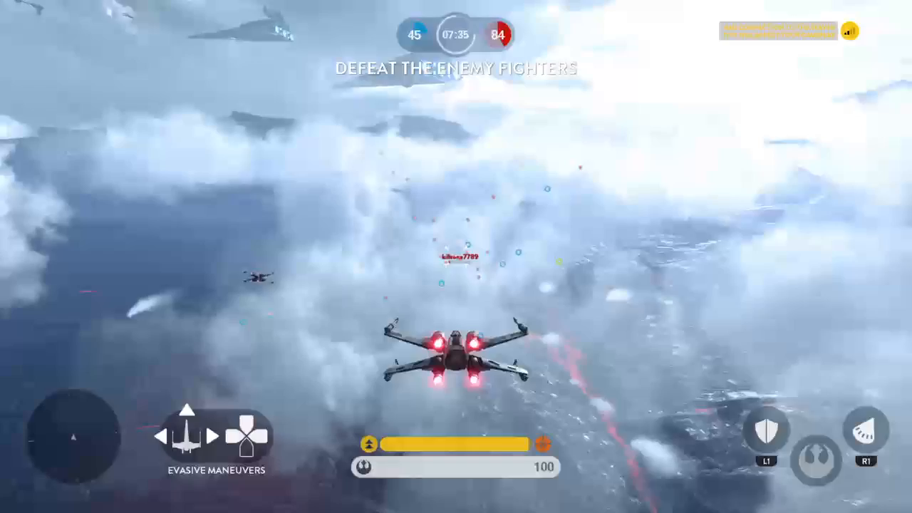